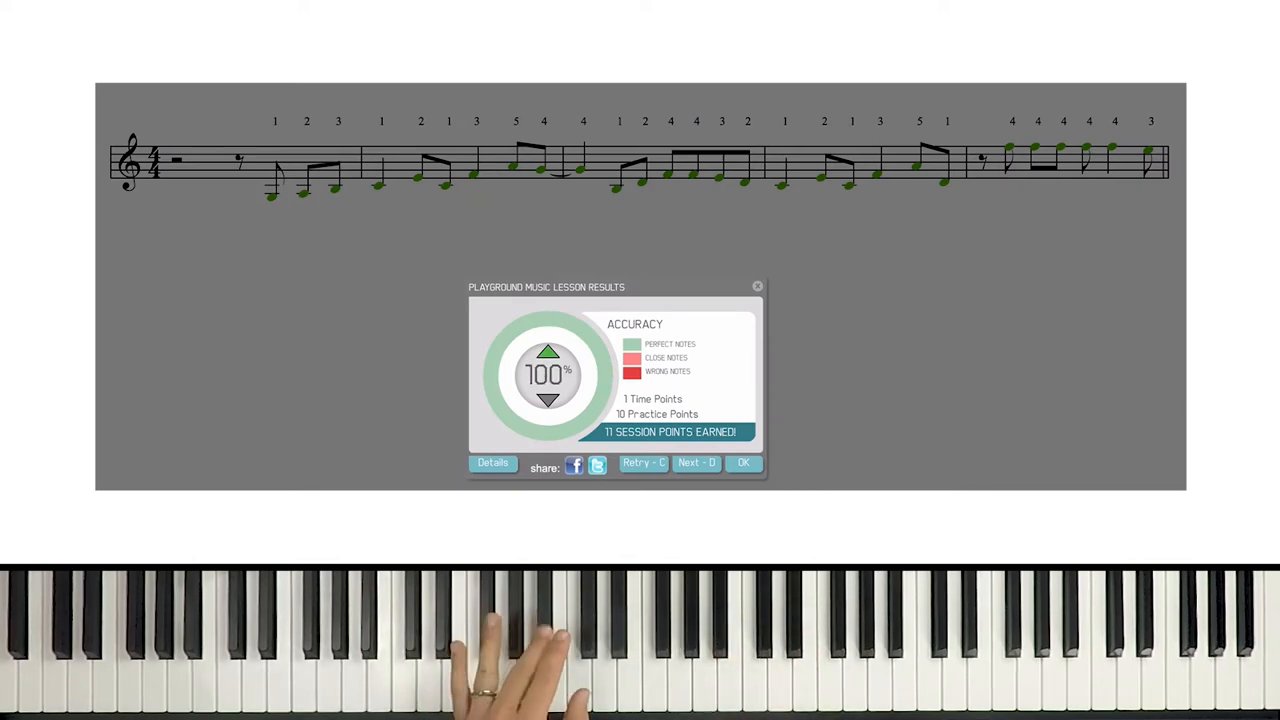
- Close the right-hand results and play the C–F–G bass-clef part to 100% accuracy
{"action": "left_click", "coordinate": [743, 462]}
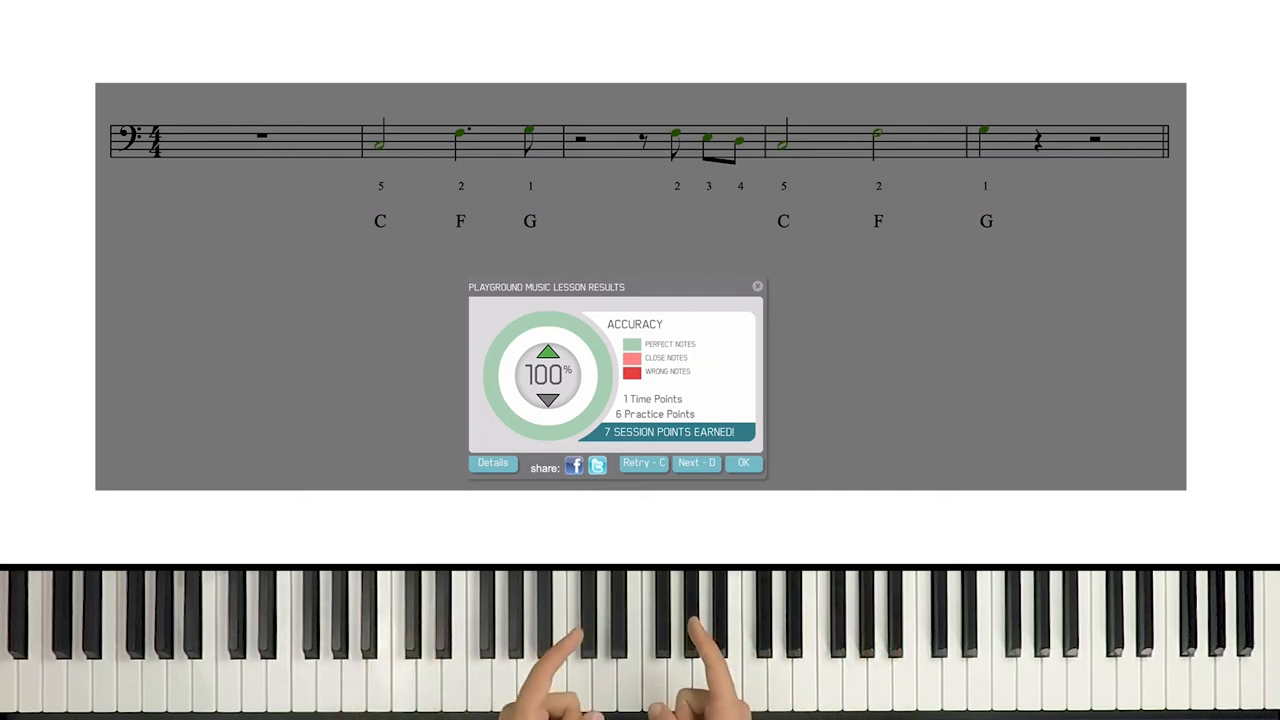
- Close the left-hand results dialog to show the two-hand grand staff with green notes
{"action": "left_click", "coordinate": [743, 462]}
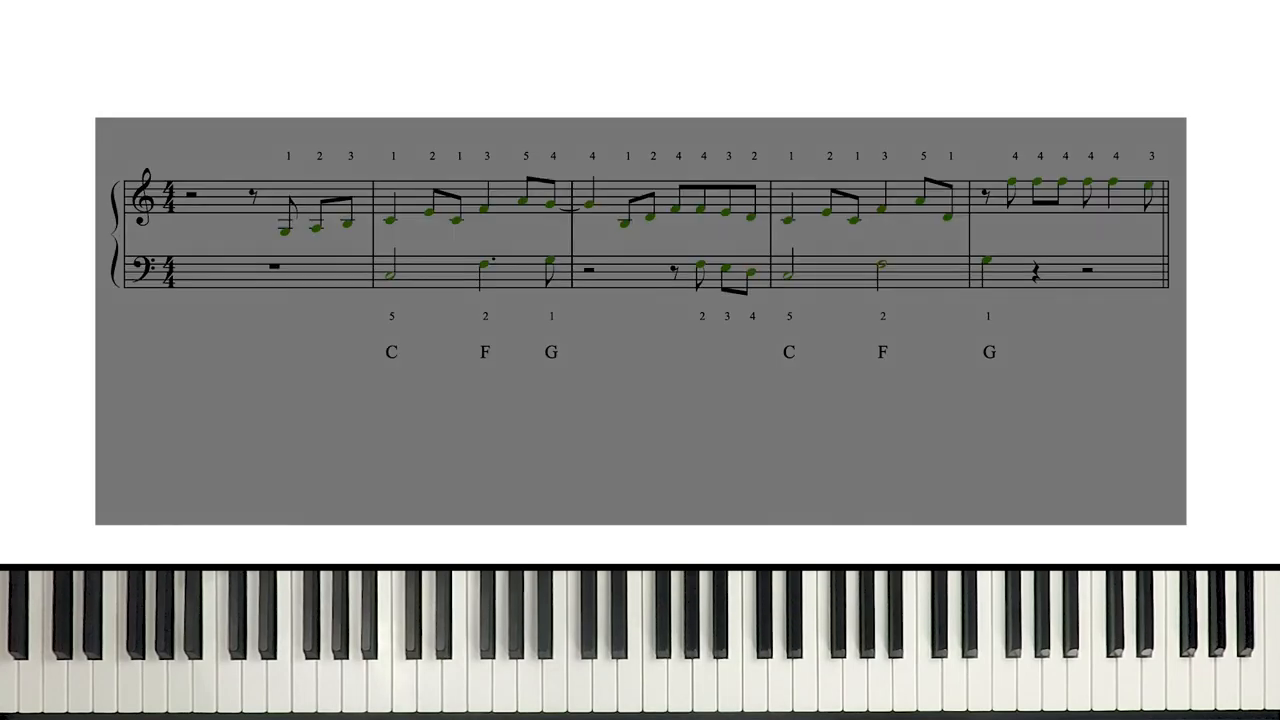